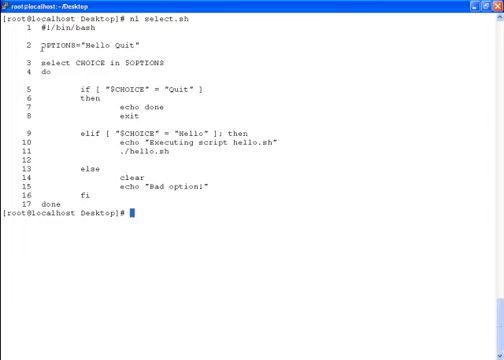
Highlight the menu option names, Hello, and the Quit branch's exit command in the listing.
{"action": "double_click", "coordinate": [47, 42]}
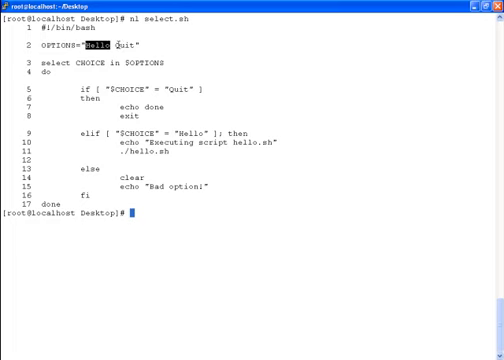
{"action": "double_click", "coordinate": [123, 44]}
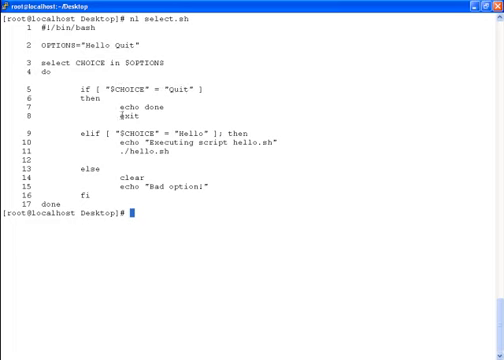
{"action": "double_click", "coordinate": [132, 120]}
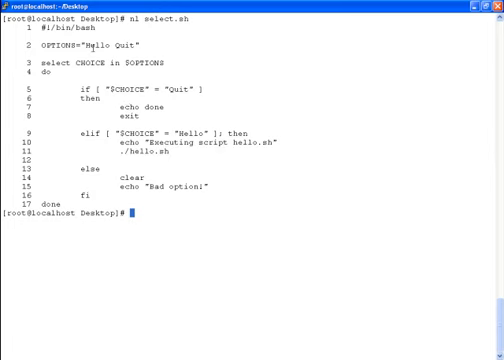
{"action": "double_click", "coordinate": [120, 44]}
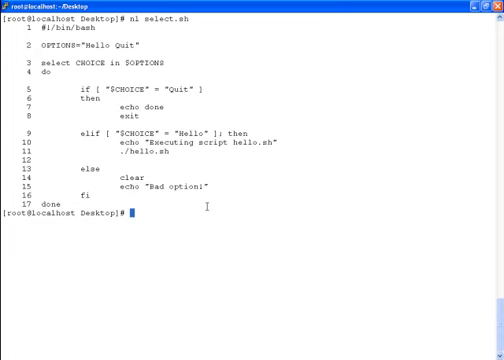
Run ./select.sh, choose Hello, and greet the name John Ta.
{"action": "type", "text": "./selec"}
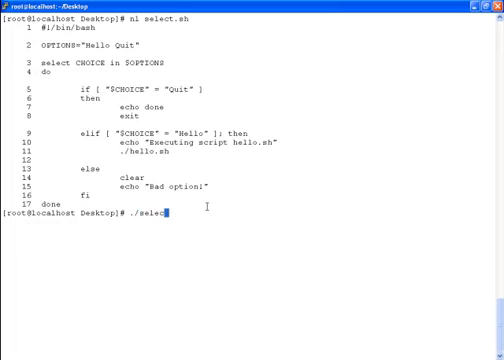
{"action": "key", "text": "Return"}
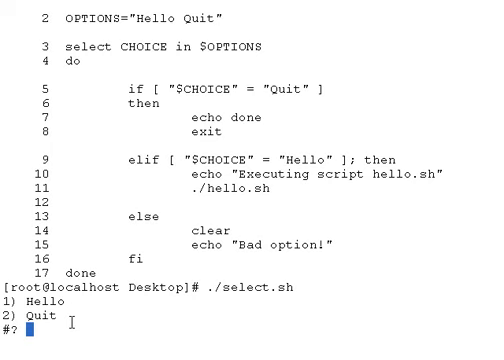
{"action": "type", "text": "3"}
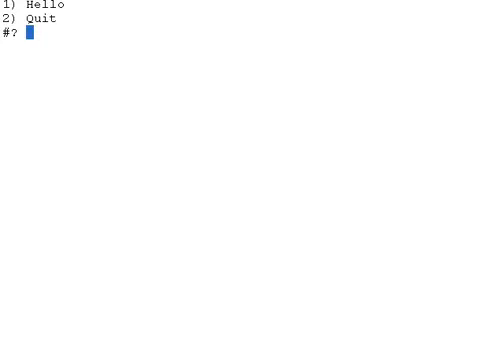
{"action": "mouse_move", "coordinate": [80, 45]}
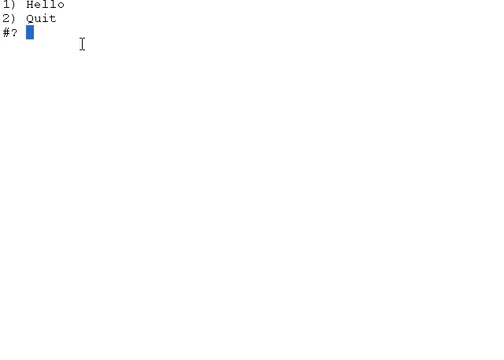
{"action": "type", "text": "1"}
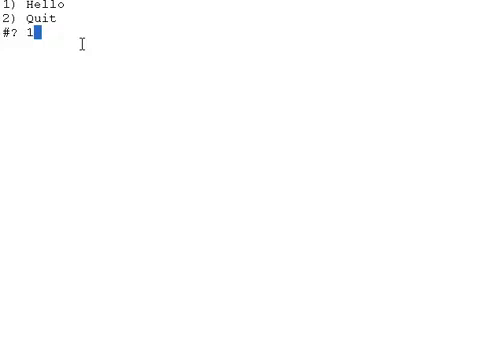
{"action": "key", "text": "Return"}
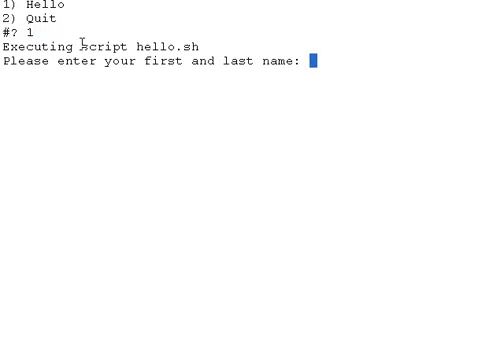
{"action": "type", "text": "Jo"}
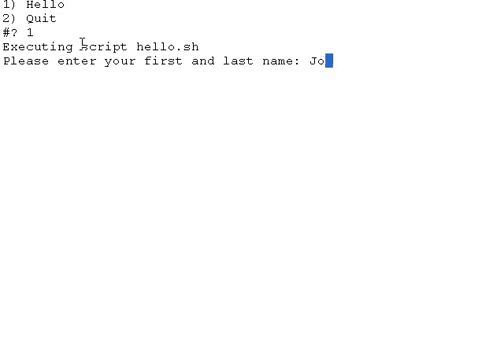
{"action": "type", "text": "hn Ta"}
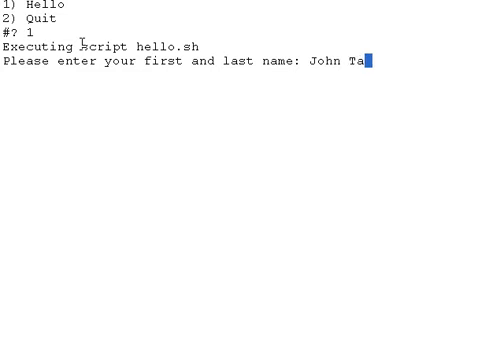
{"action": "key", "text": "Return"}
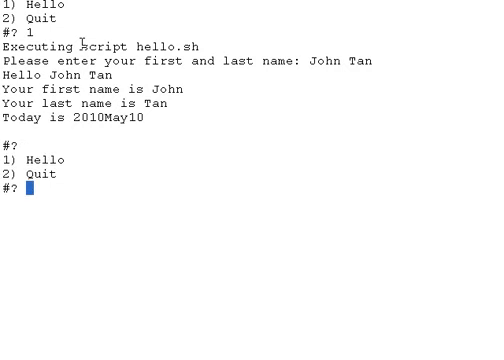
Choose Quit to end the menu and start listing select.sh with nl.
{"action": "type", "text": "2"}
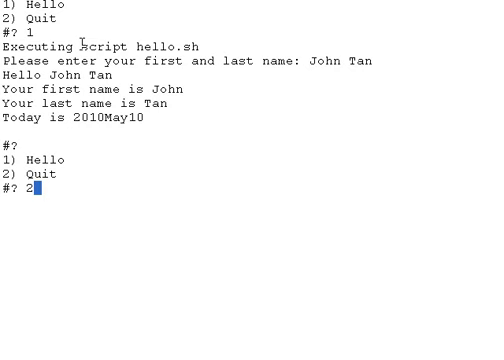
{"action": "key", "text": "Return"}
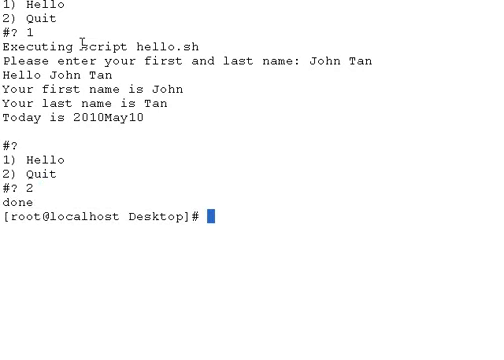
{"action": "type", "text": "n"}
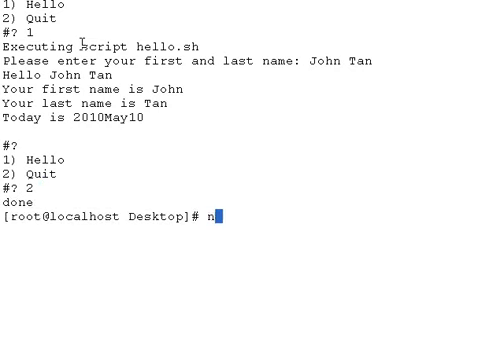
{"action": "type", "text": "nl select.sh"}
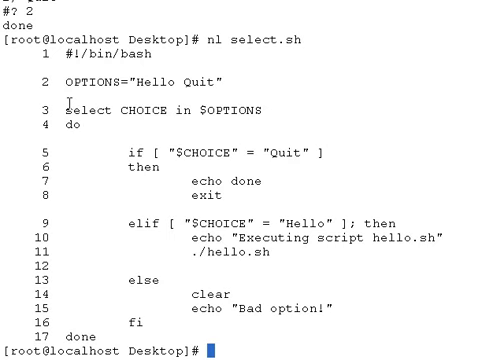
Highlight the select statement line and open select.sh in nano -c.
{"action": "double_click", "coordinate": [80, 107]}
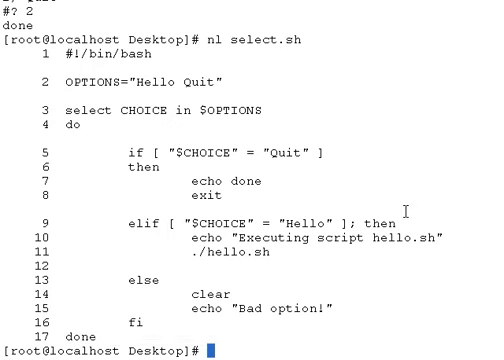
{"action": "type", "text": "nano"}
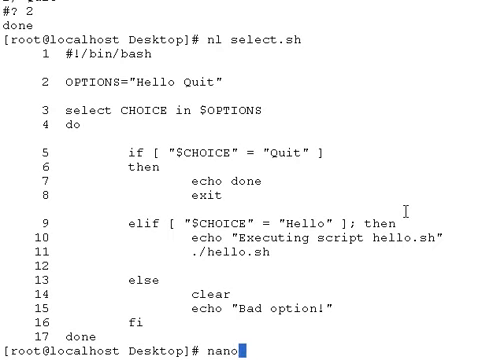
{"action": "type", "text": "-c sele"}
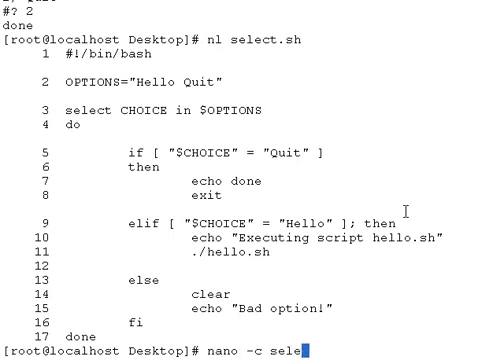
{"action": "key", "text": "Return"}
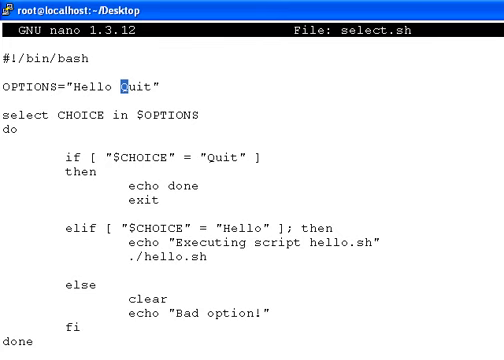
Add Kitty to the menu and insert elif [ "$CHOICE" = "Kitty" ]; then after the Hello branch.
{"action": "type", "text": "Kitty"}
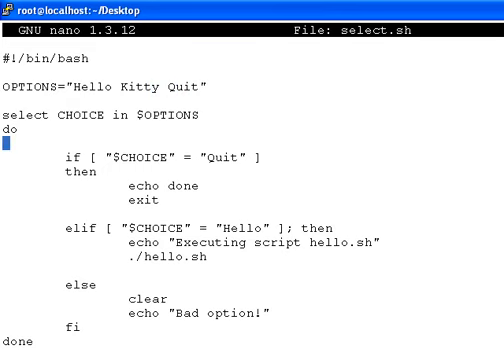
{"action": "left_click", "coordinate": [100, 175]}
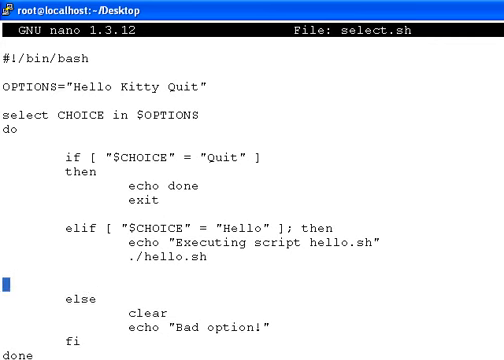
{"action": "type", "text": "e"}
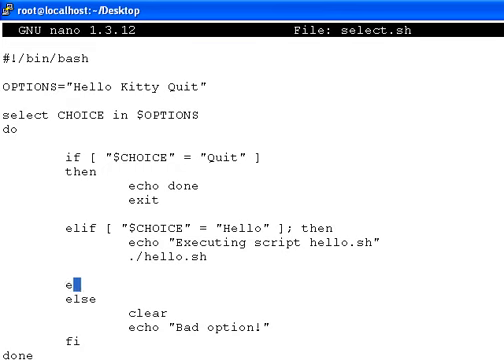
{"action": "type", "text": "lif"}
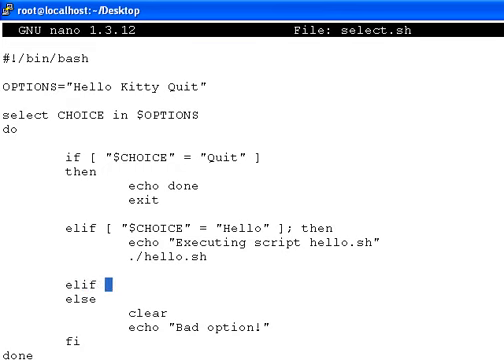
{"action": "type", "text": "["}
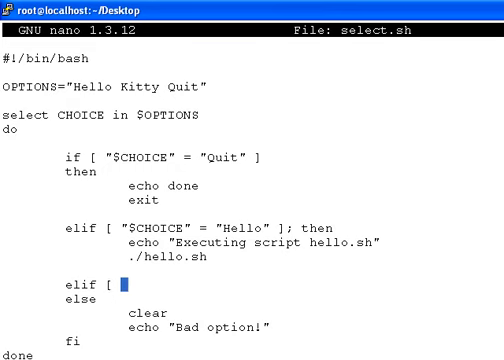
{"action": "type", "text": "$CHOIC"}
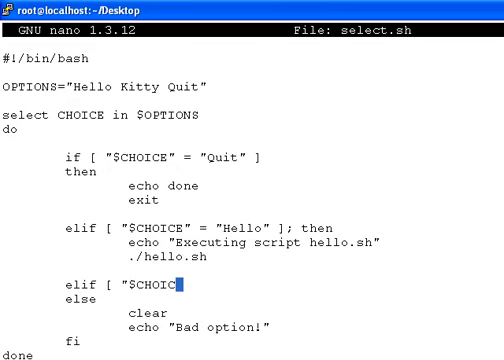
{"action": "type", "text": "E\" ="}
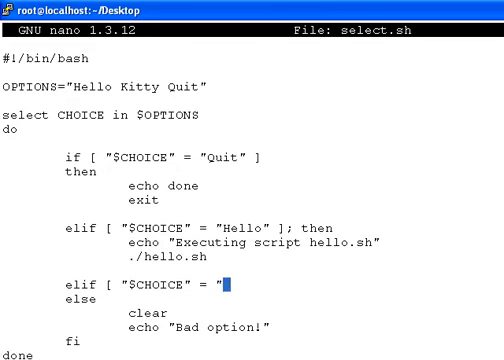
{"action": "type", "text": "Kitt"}
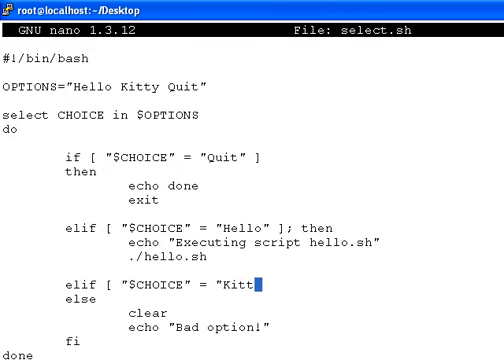
{"action": "type", "text": "y\""}
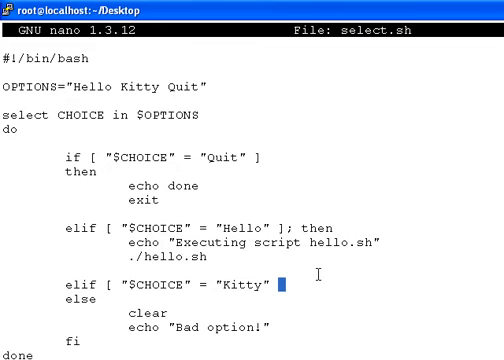
{"action": "type", "text": "]"}
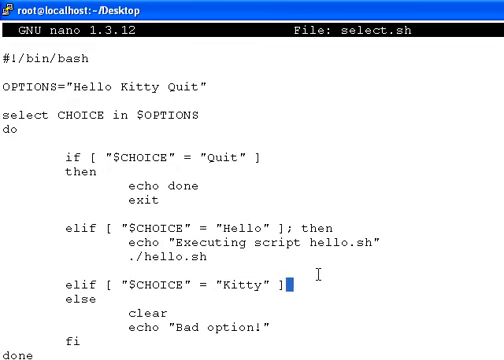
{"action": "type", "text": "; then"}
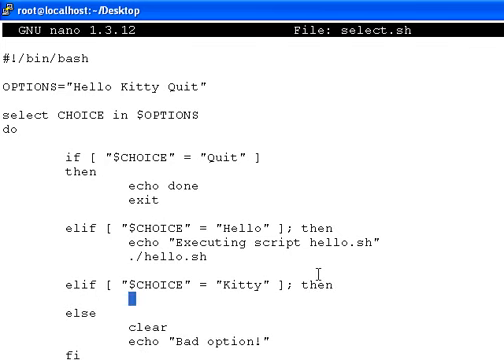
Make the Kitty branch echo "Meow", then save and exit nano.
{"action": "type", "text": "echo"}
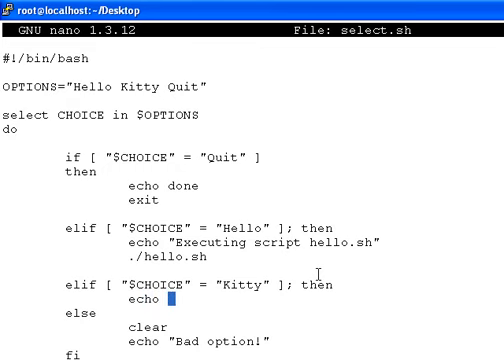
{"action": "type", "text": "M"}
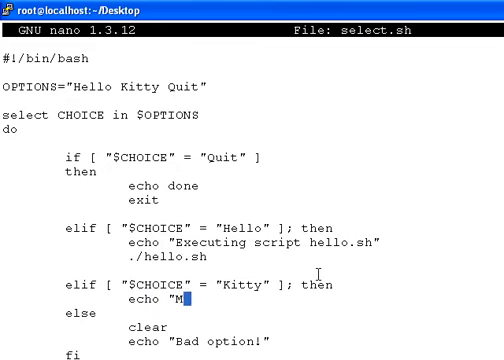
{"action": "type", "text": "eow\""}
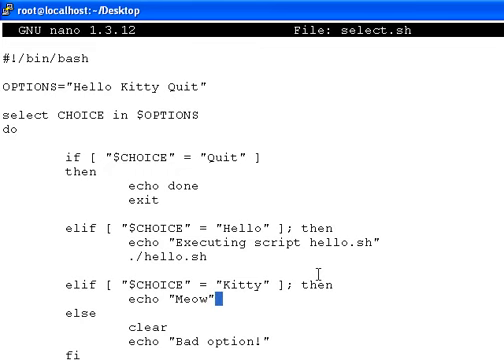
{"action": "key", "text": "Return"}
{"action": "type", "text": "./sel"}
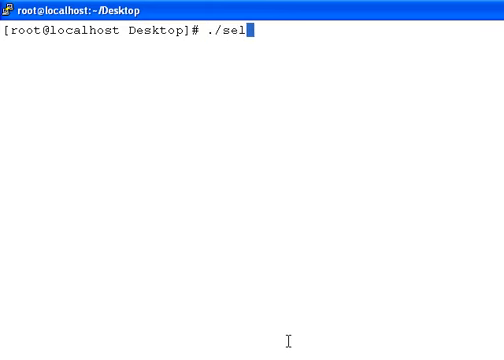
Run select.sh, pick Kitty for Meow and Quit for done, then list it with nl.
{"action": "type", "text": "ect.sh"}
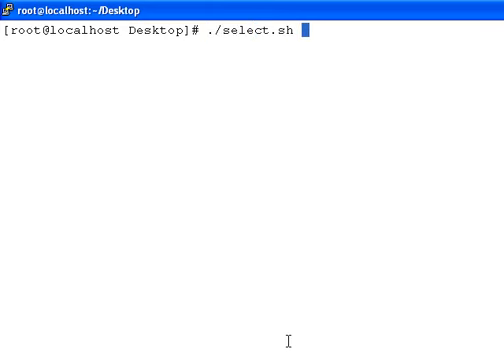
{"action": "key", "text": "Return"}
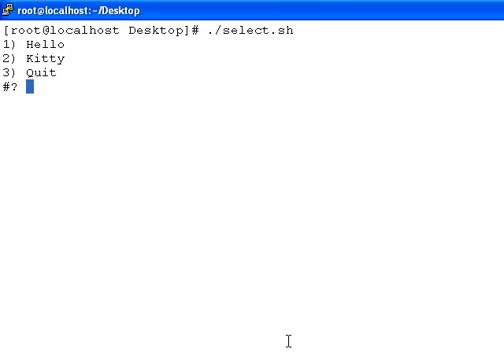
{"action": "mouse_move", "coordinate": [22, 56]}
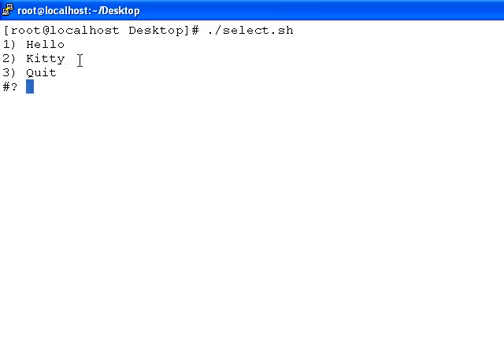
{"action": "mouse_move", "coordinate": [90, 75]}
{"action": "type", "text": "2"}
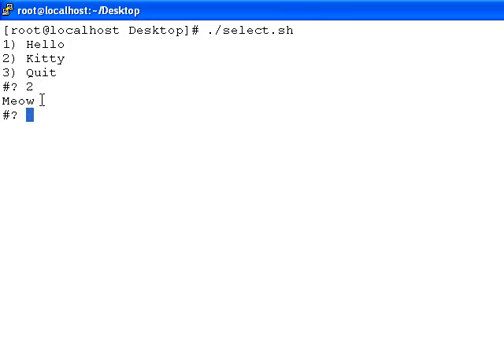
{"action": "type", "text": "3"}
{"action": "type", "text": "clear"}
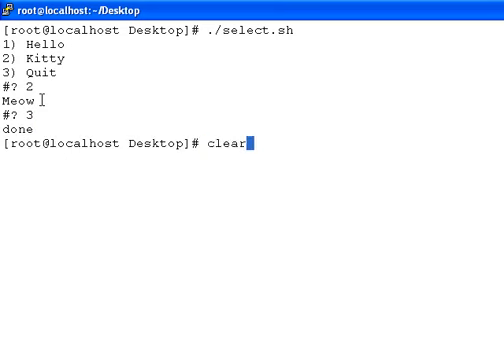
{"action": "type", "text": "nl select.sh"}
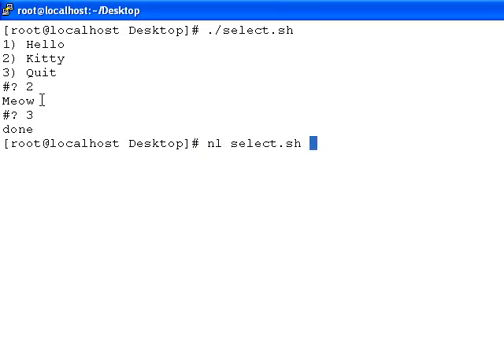
{"action": "key", "text": "Return"}
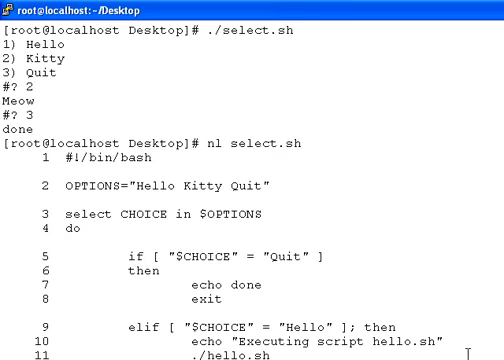